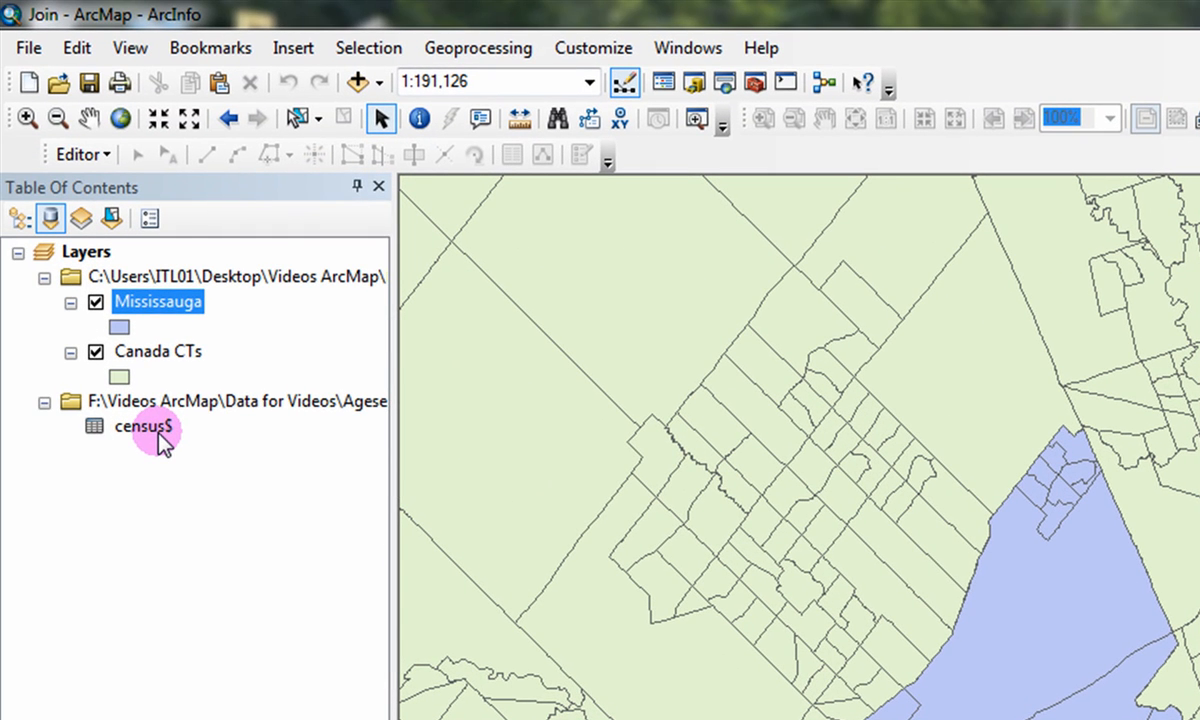
{"action": "mouse_move", "coordinate": [232, 358]}
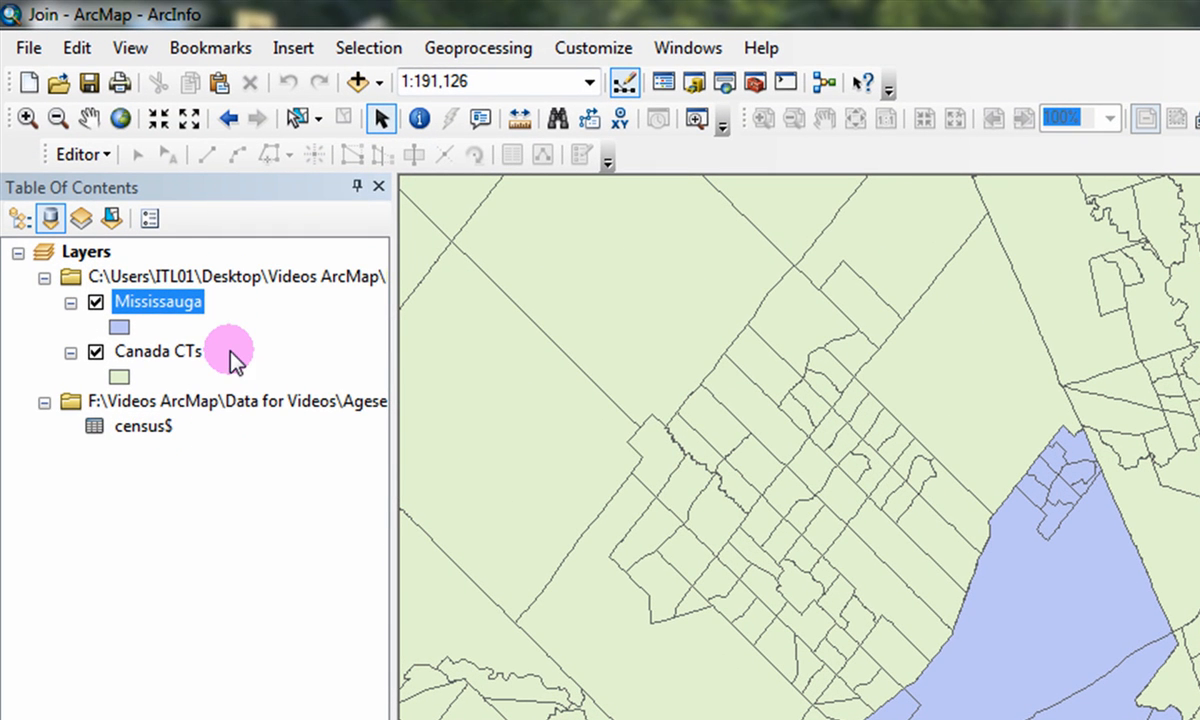
{"action": "mouse_move", "coordinate": [230, 324]}
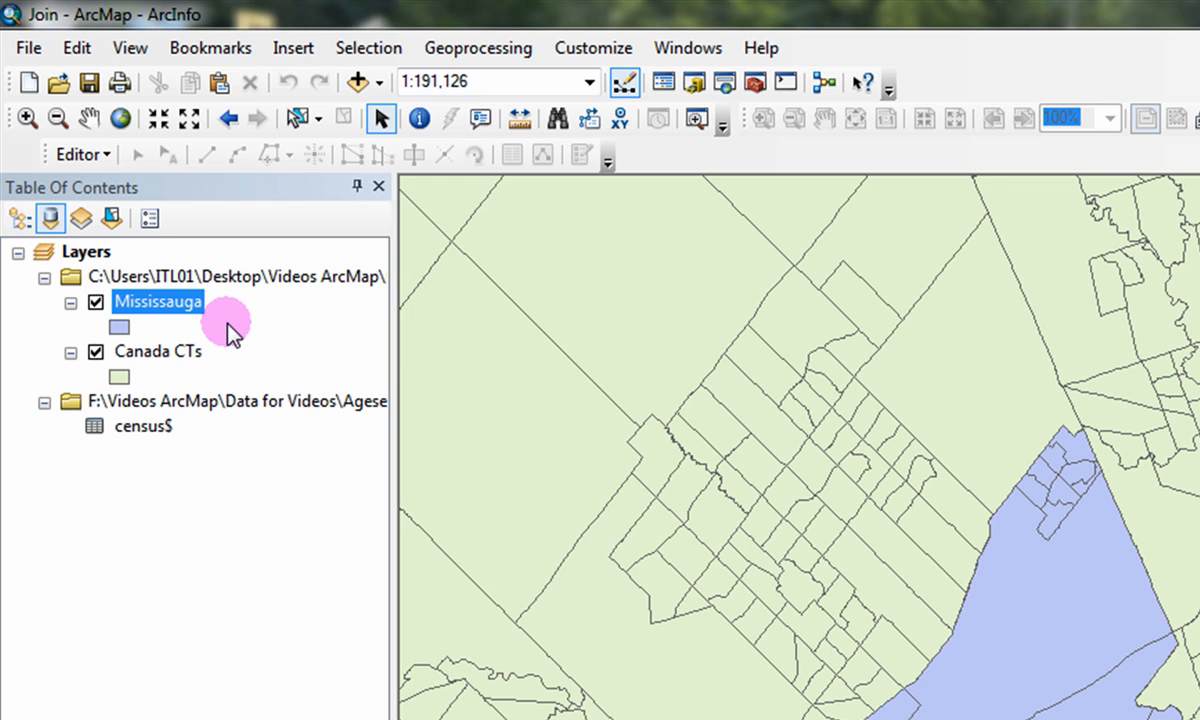
{"action": "mouse_move", "coordinate": [220, 412]}
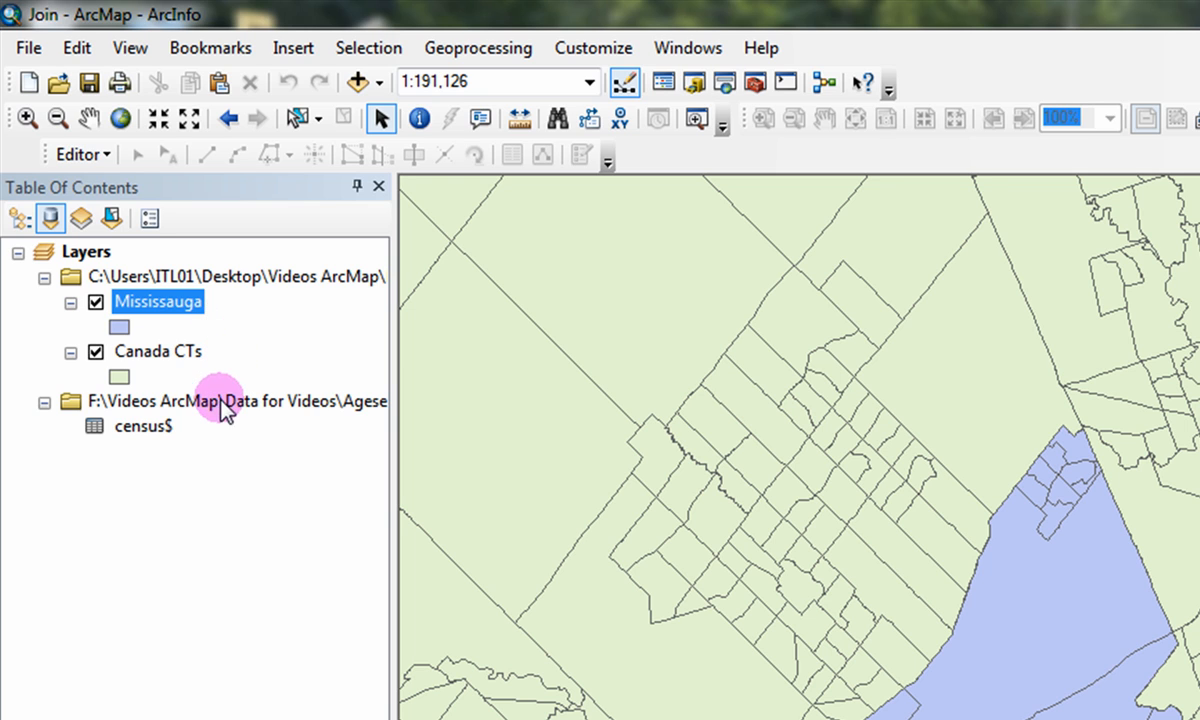
Step: View the Mississauga attribute table and verify census$ CTUID is a Double field in Table Properties
{"action": "right_click", "coordinate": [160, 300]}
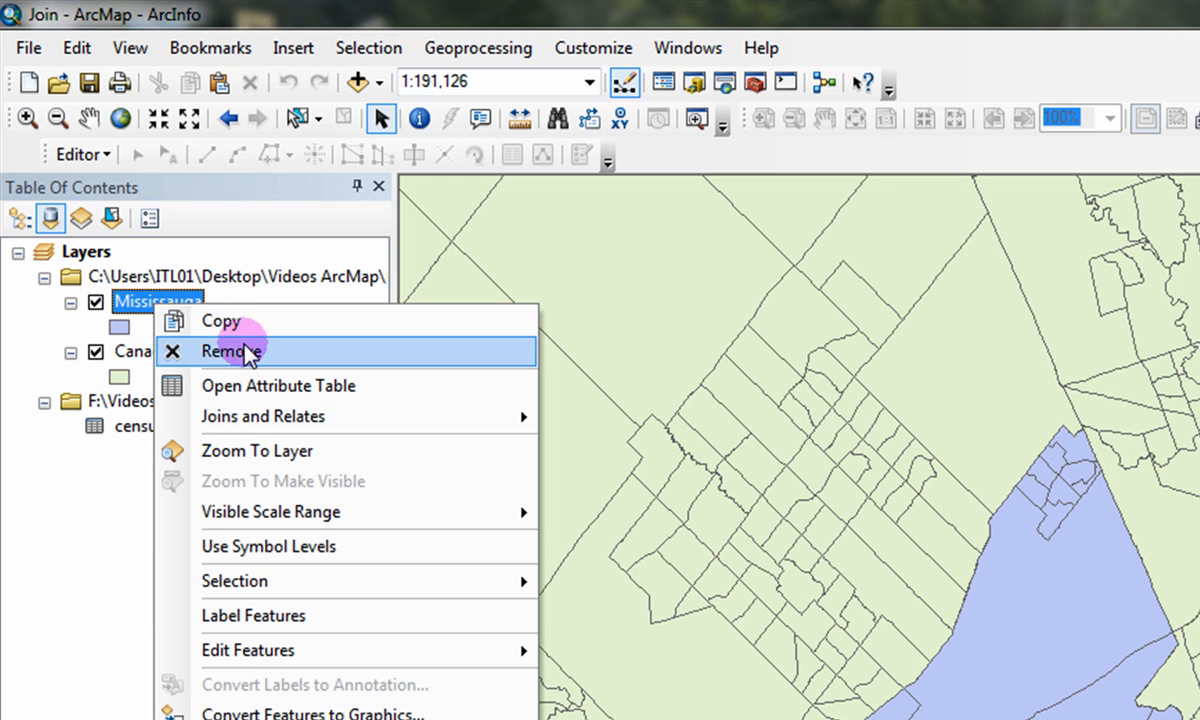
{"action": "left_click", "coordinate": [278, 384]}
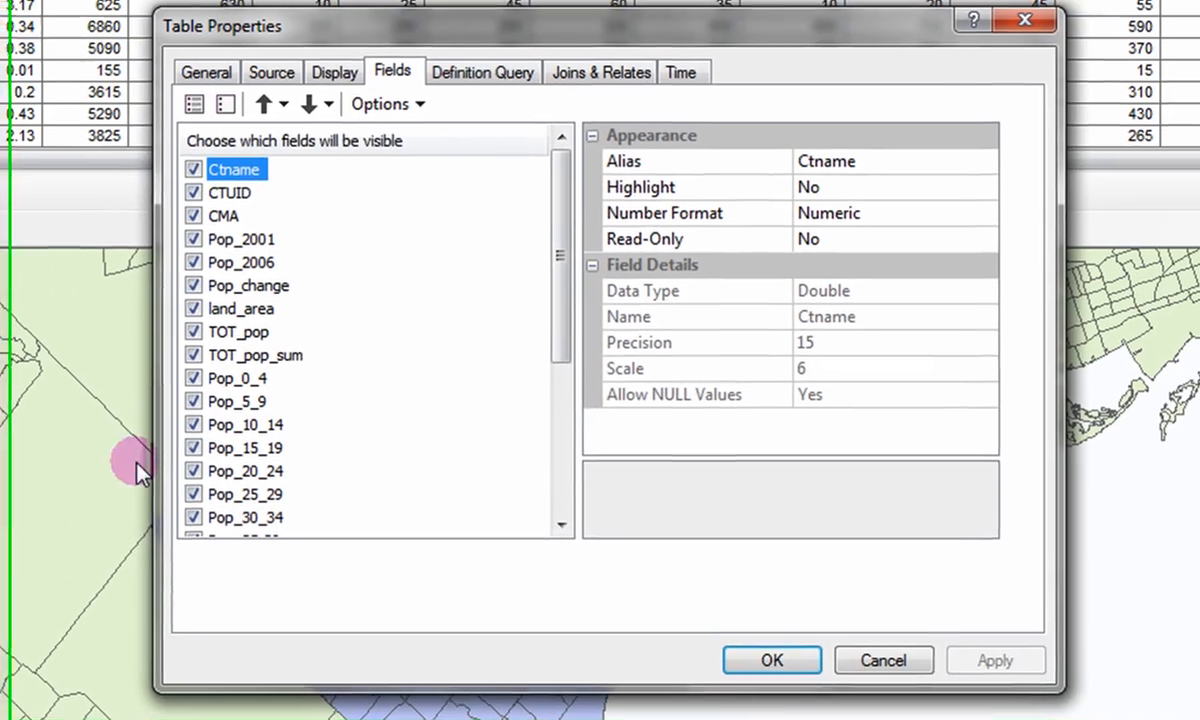
{"action": "left_click", "coordinate": [230, 196]}
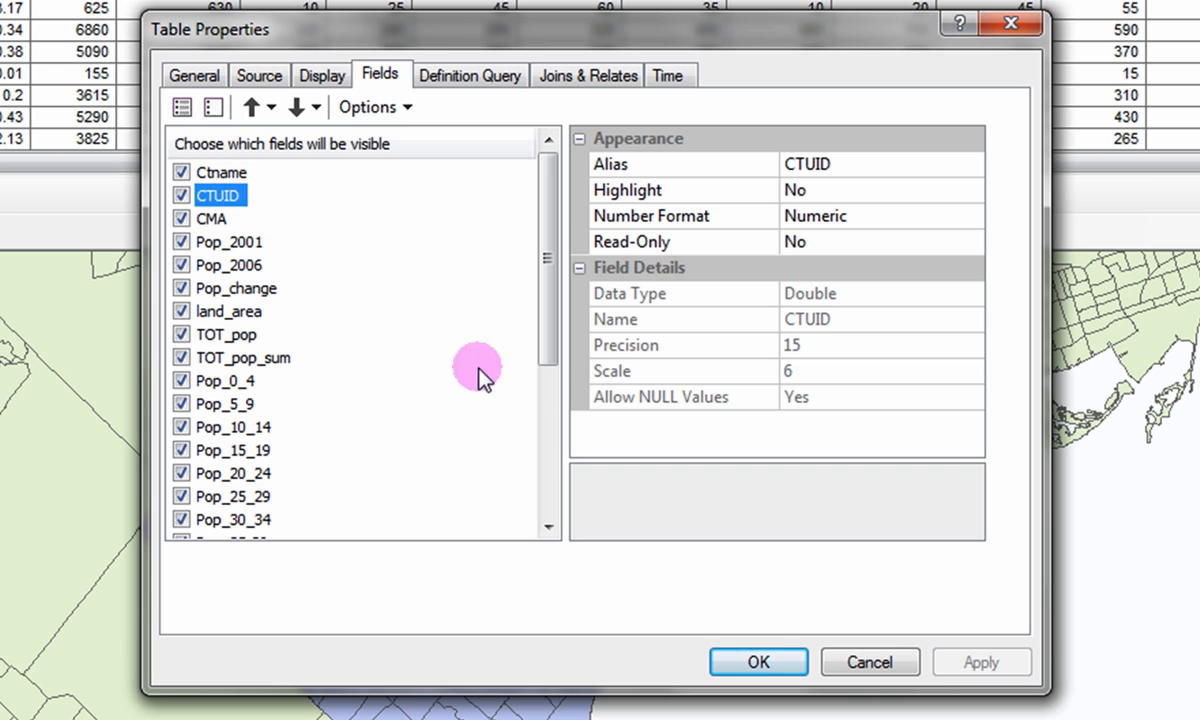
{"action": "mouse_move", "coordinate": [856, 290]}
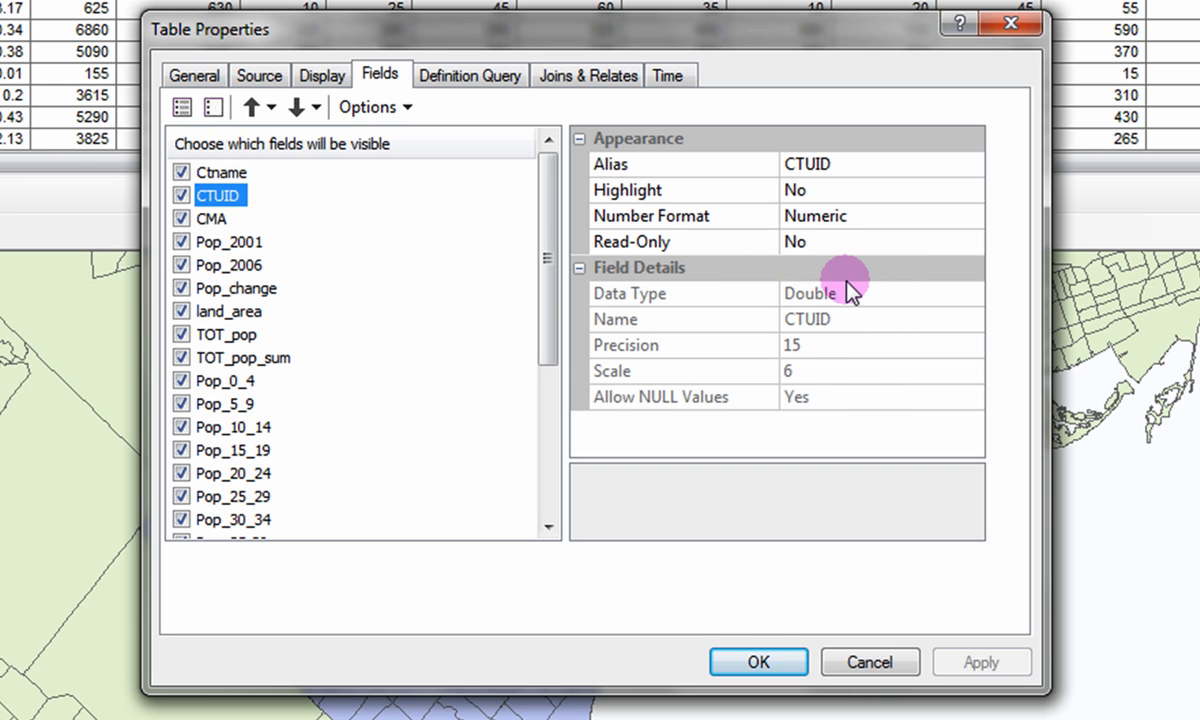
{"action": "left_click", "coordinate": [756, 662]}
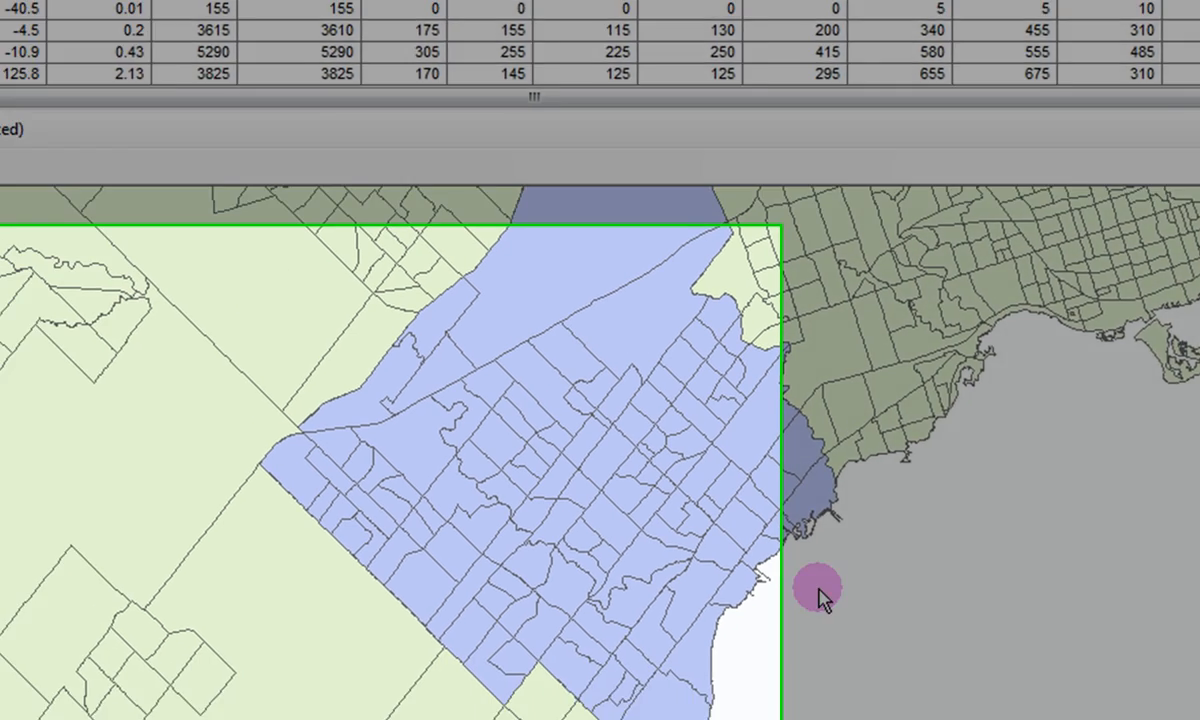
{"action": "right_click", "coordinate": [150, 82]}
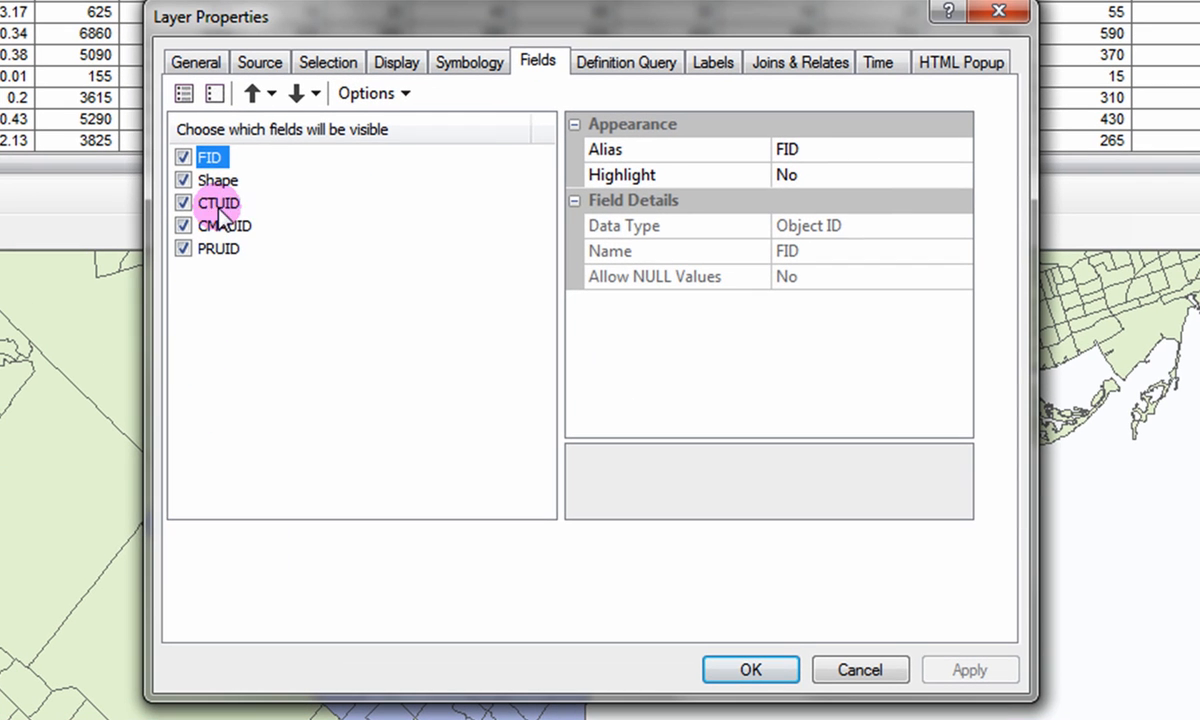
{"action": "left_click", "coordinate": [220, 202]}
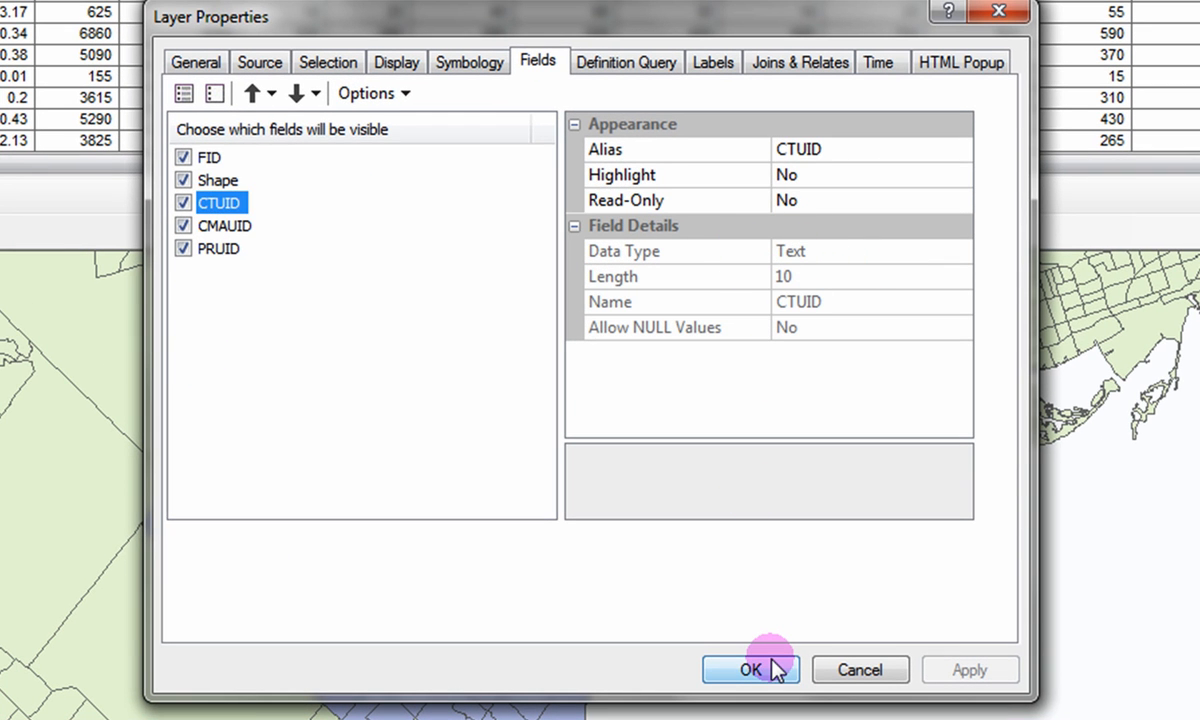
{"action": "left_click", "coordinate": [750, 670]}
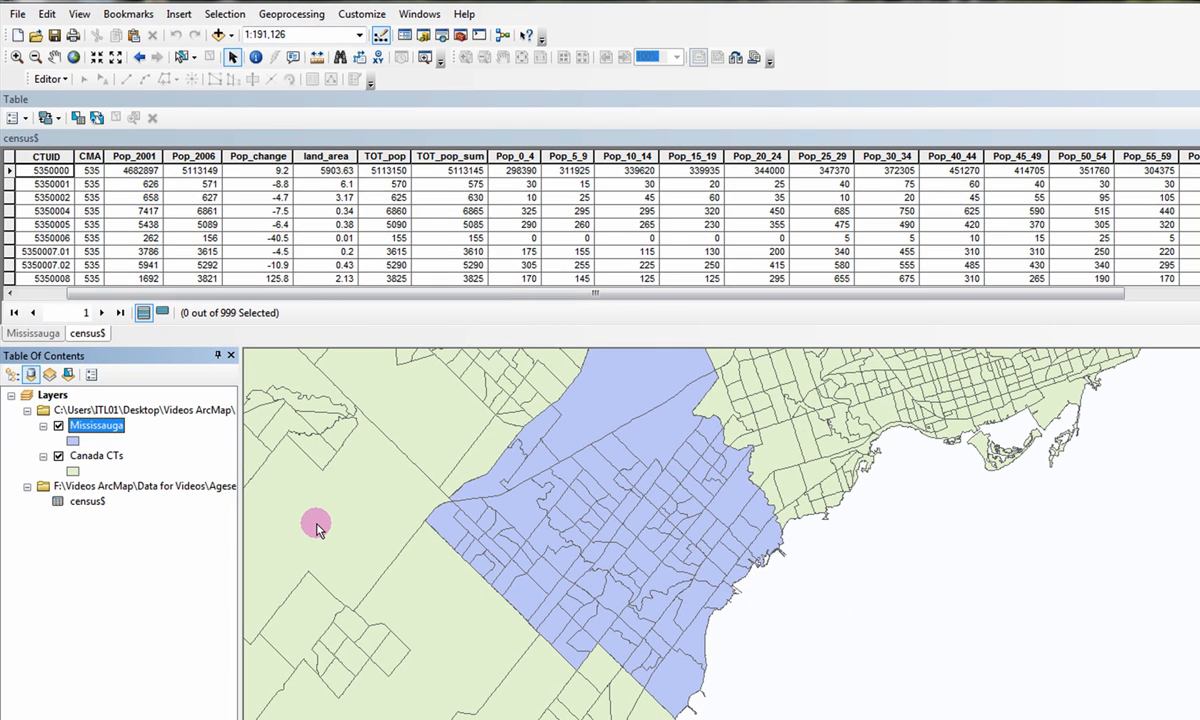
{"action": "mouse_move", "coordinate": [304, 530]}
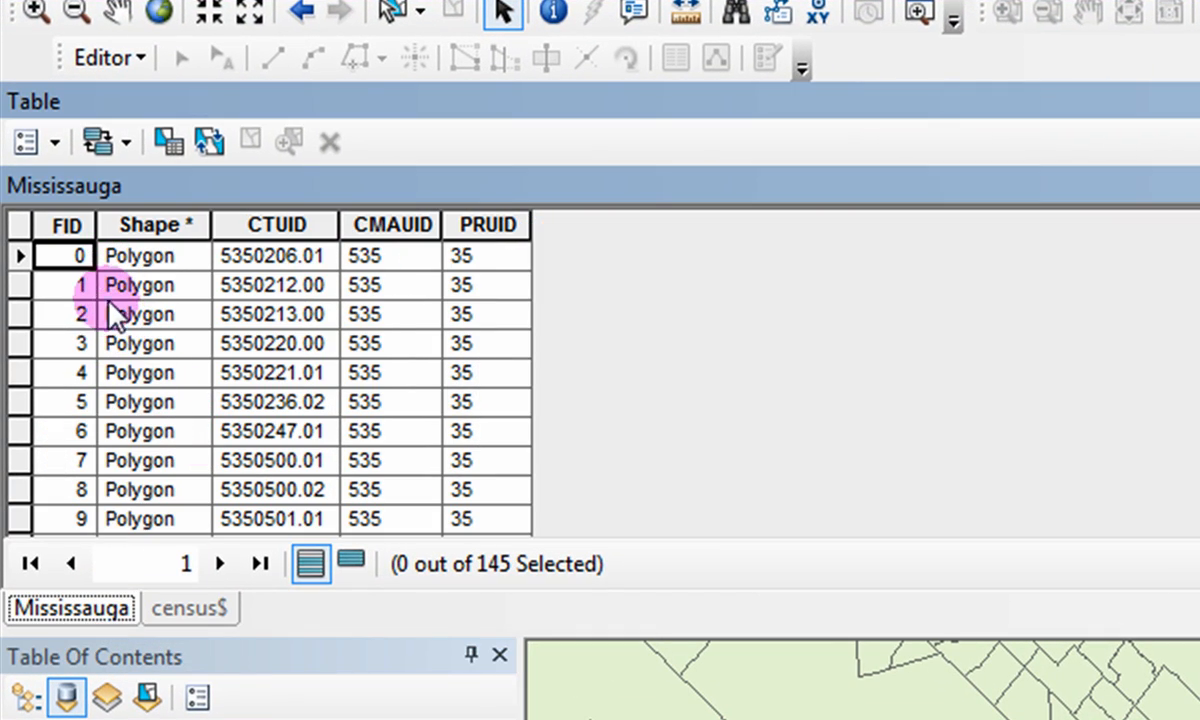
Step: Add a field named CTUID2 of type Double to the Mississauga table
{"action": "left_click", "coordinate": [28, 140]}
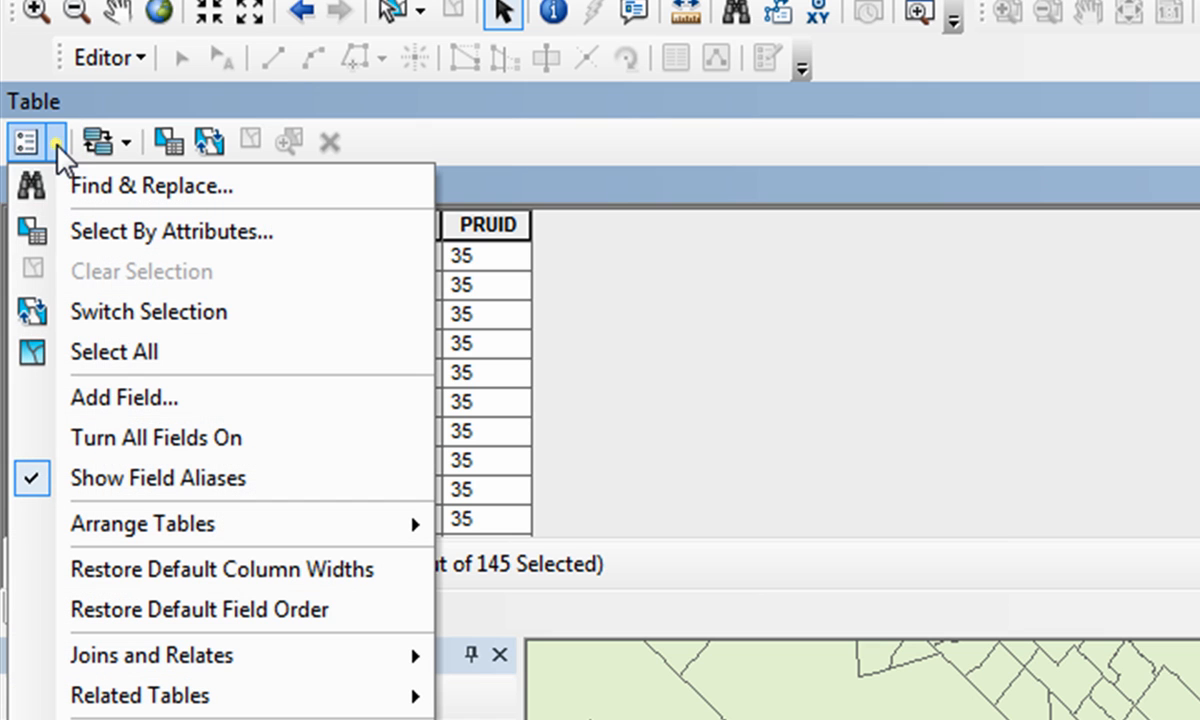
{"action": "left_click", "coordinate": [124, 396]}
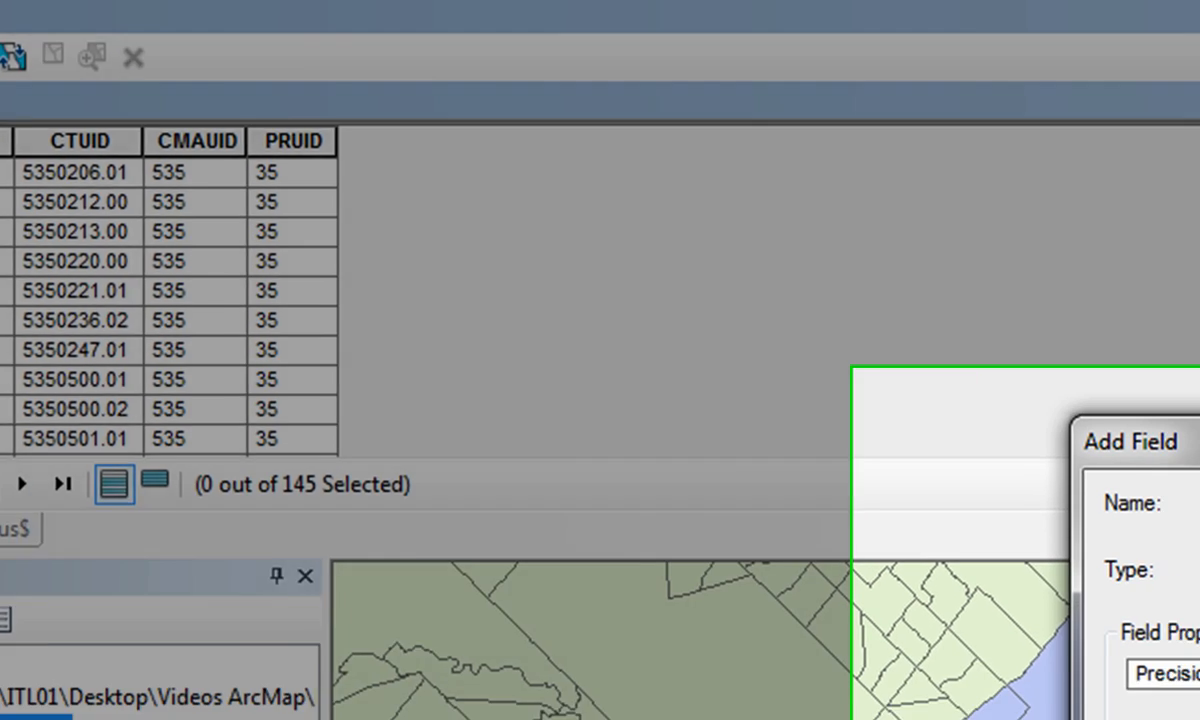
{"action": "type", "text": "C"}
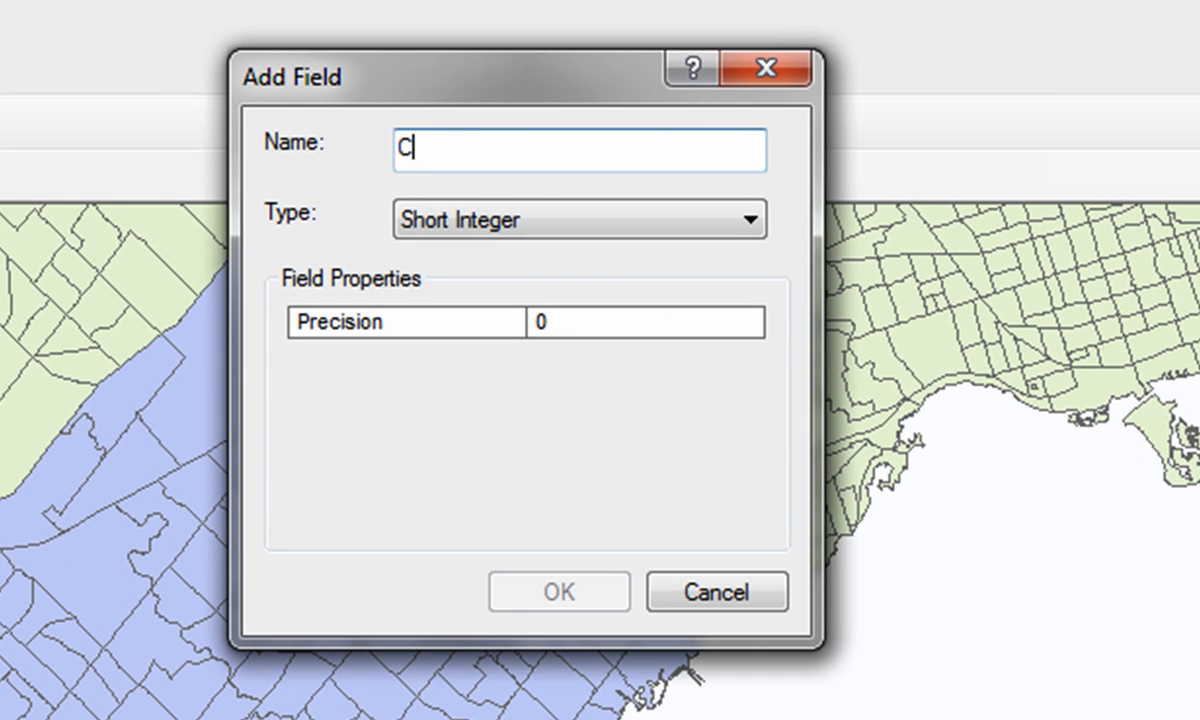
{"action": "type", "text": "TUID2"}
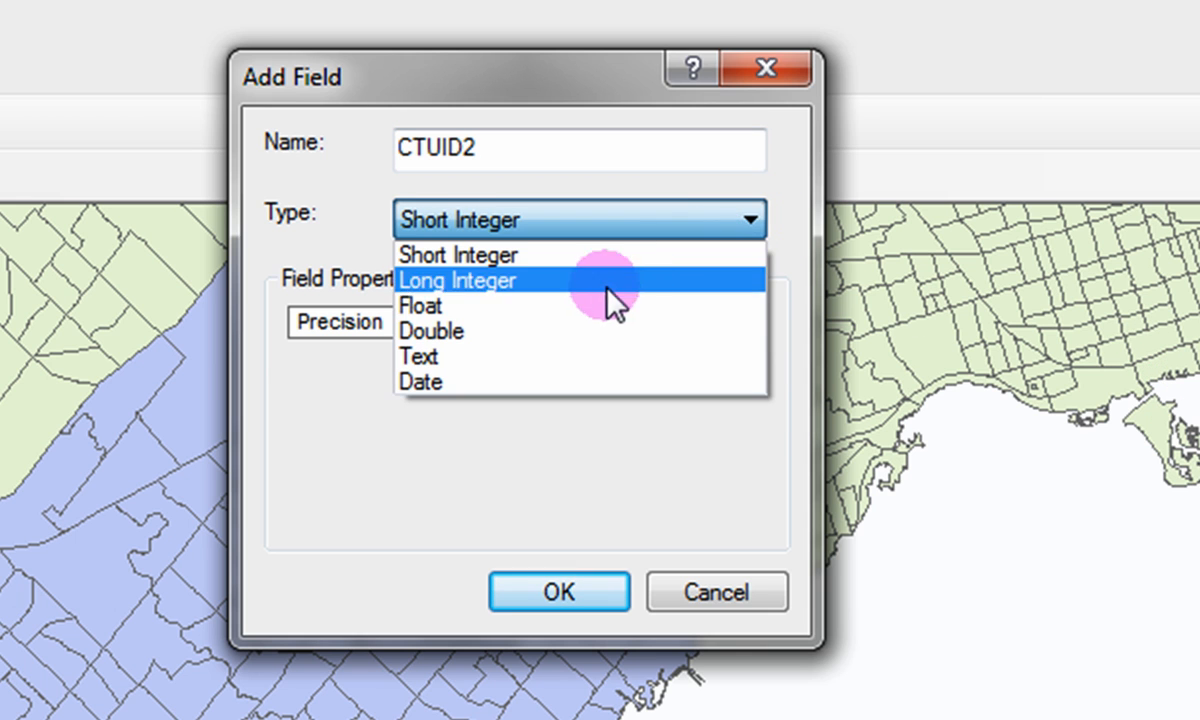
{"action": "left_click", "coordinate": [558, 592]}
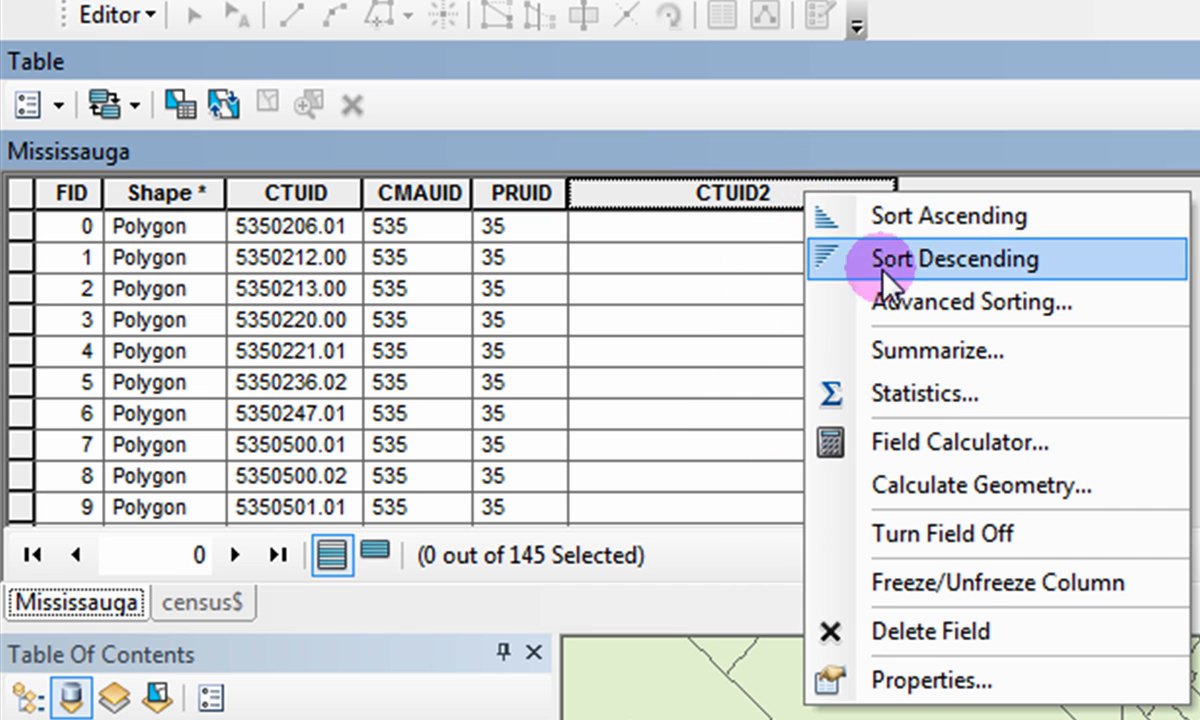
Step: Calculate CTUID2 = [CTUID] with the Field Calculator to fill it with numeric tract IDs
{"action": "left_click", "coordinate": [956, 442]}
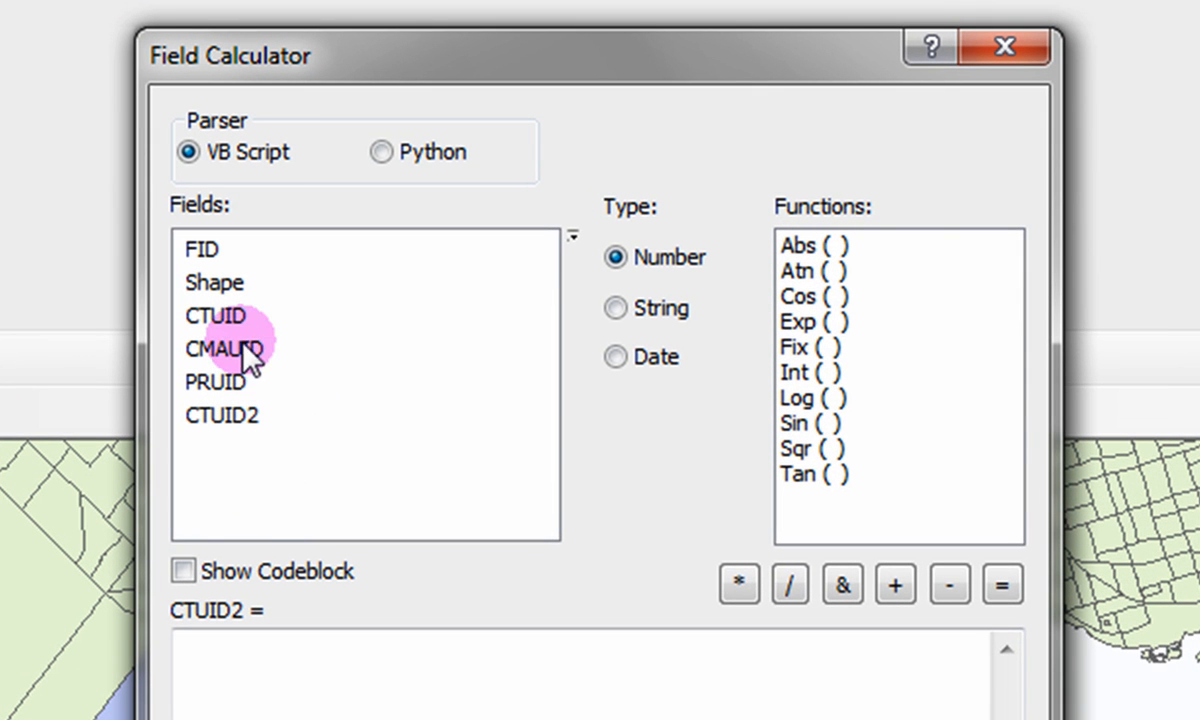
{"action": "double_click", "coordinate": [214, 316]}
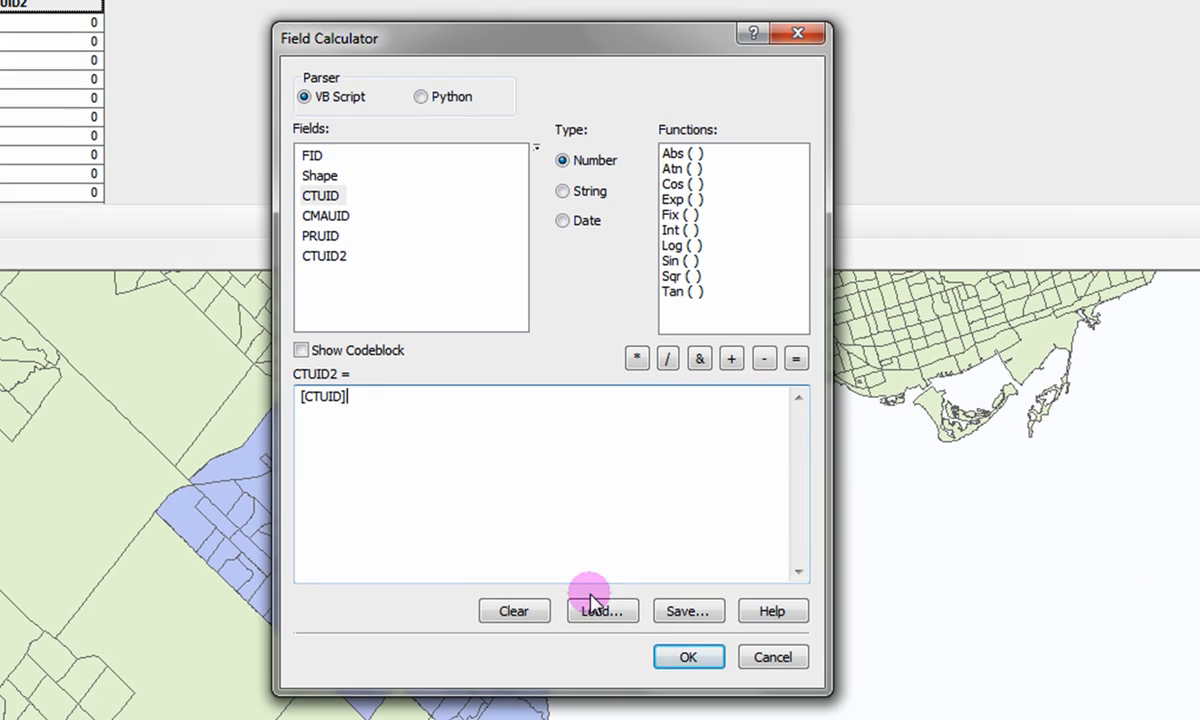
{"action": "left_click", "coordinate": [688, 656]}
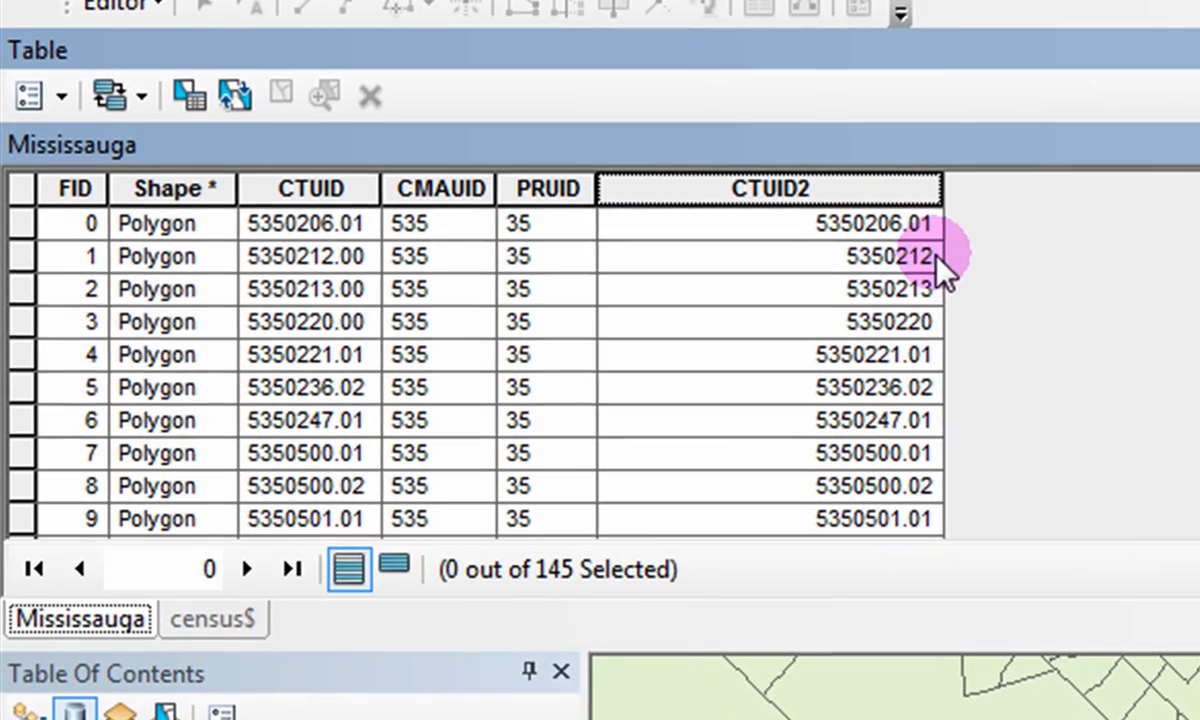
{"action": "mouse_move", "coordinate": [920, 518]}
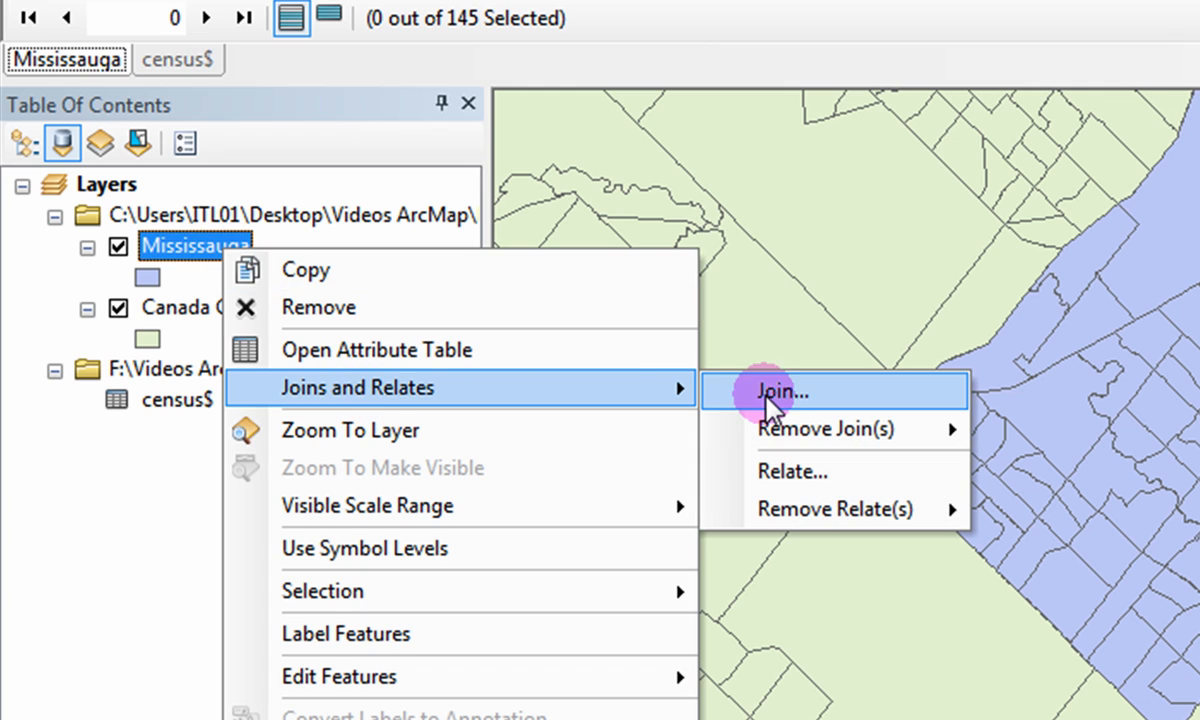
Step: Join census$ to Mississauga on CTUID2 = CTUID, keeping only matching records
{"action": "left_click", "coordinate": [782, 390]}
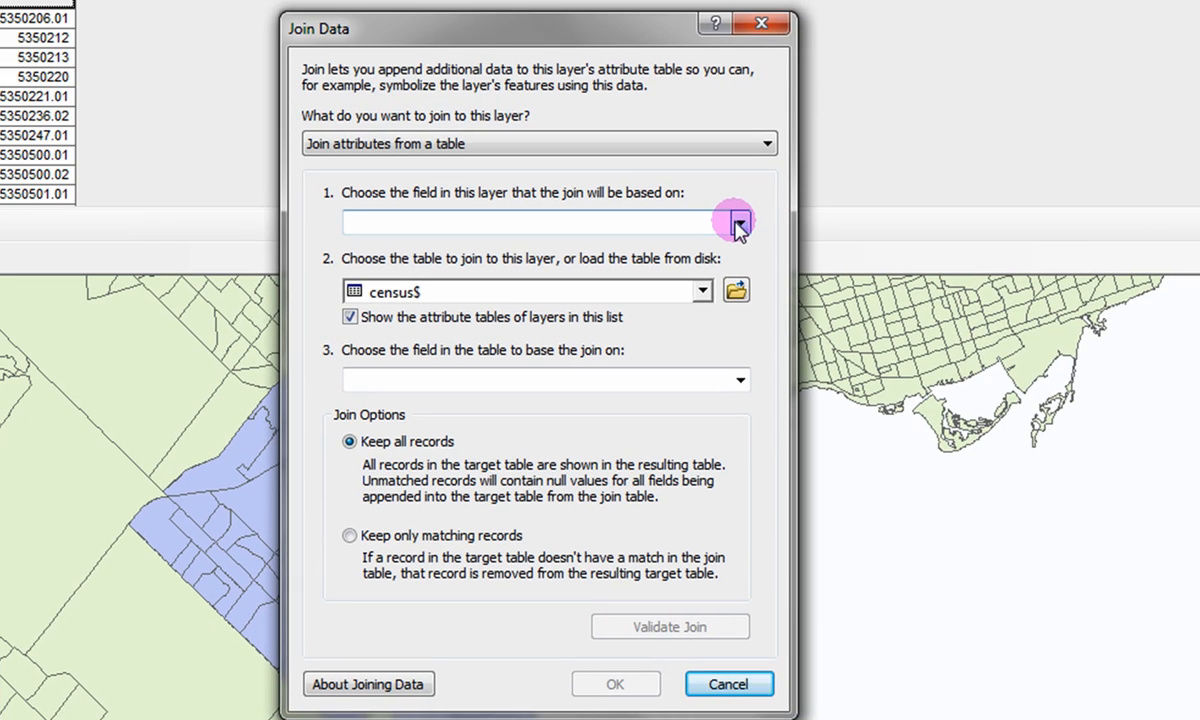
{"action": "mouse_move", "coordinate": [620, 156]}
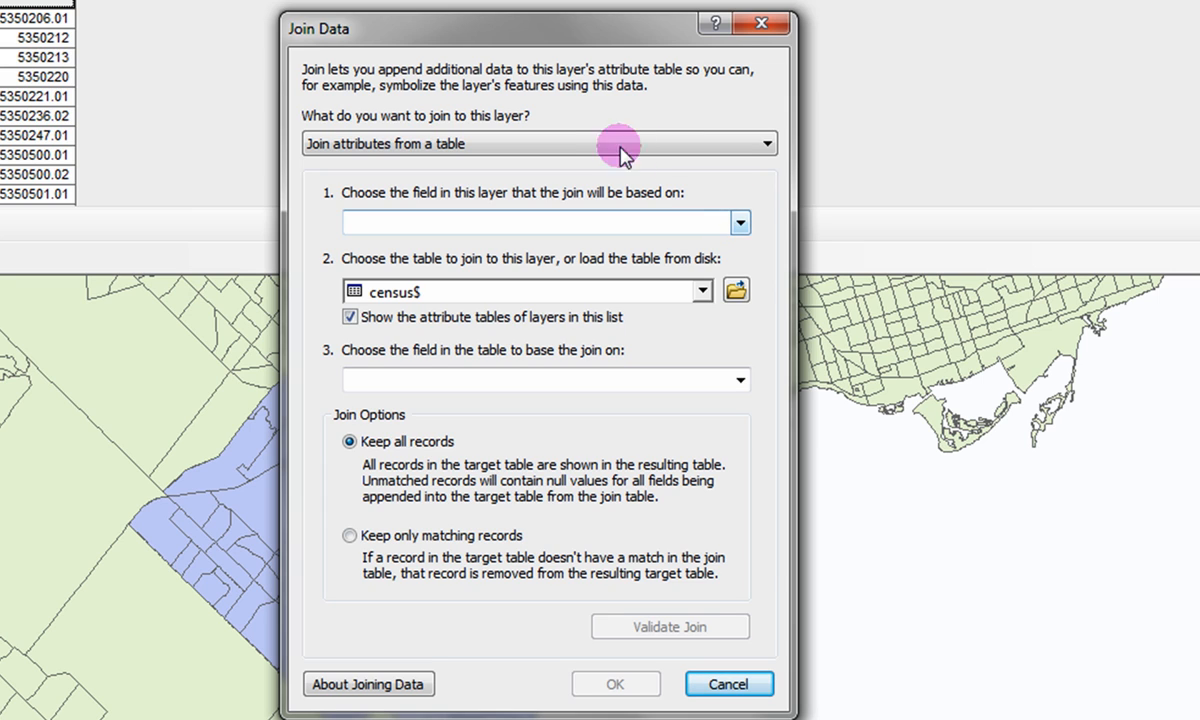
{"action": "mouse_move", "coordinate": [740, 222]}
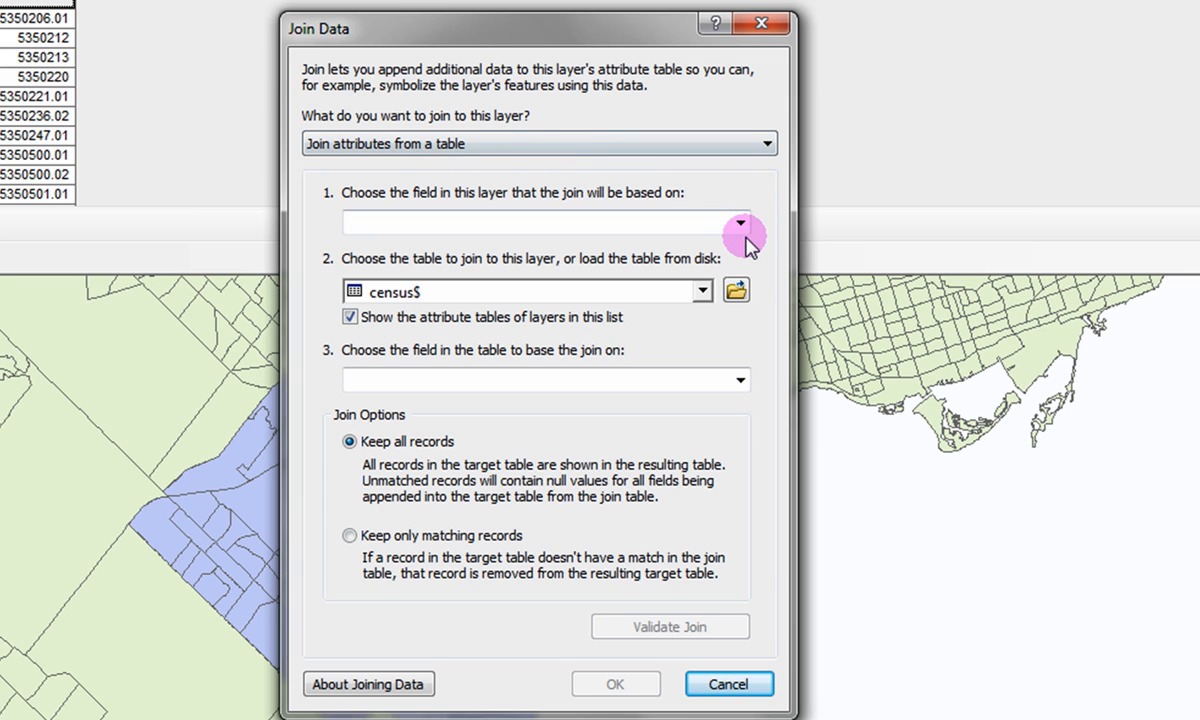
{"action": "left_click", "coordinate": [740, 224]}
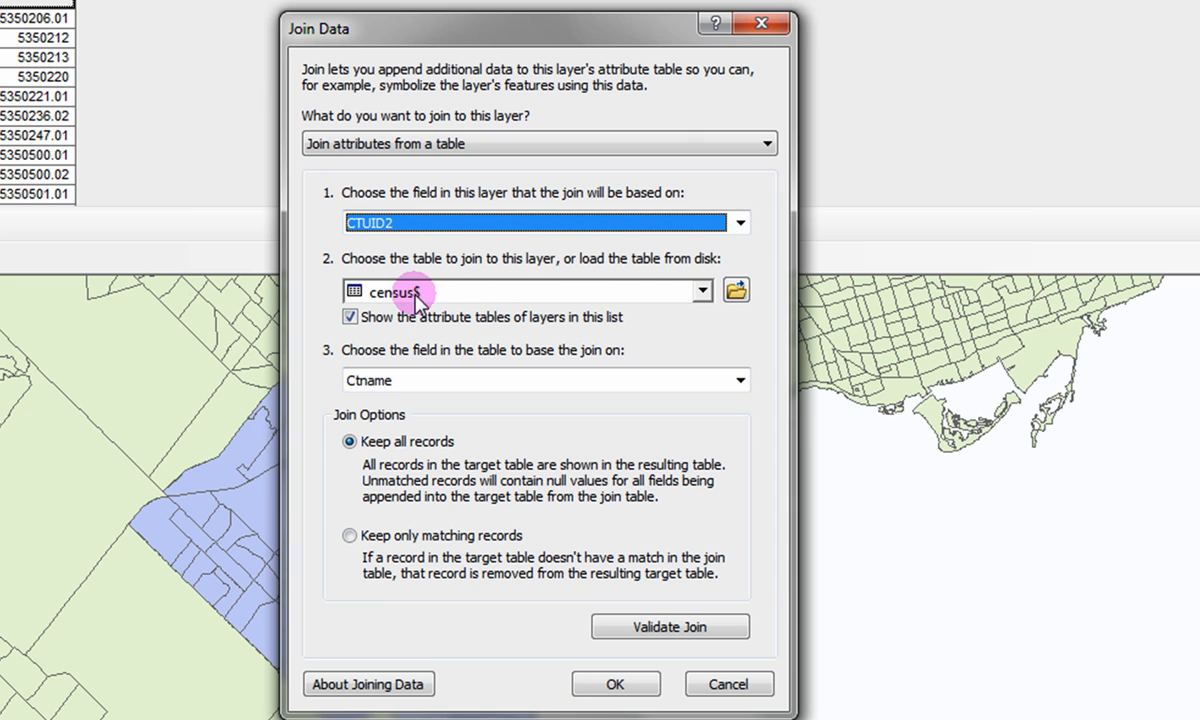
{"action": "left_click", "coordinate": [738, 380]}
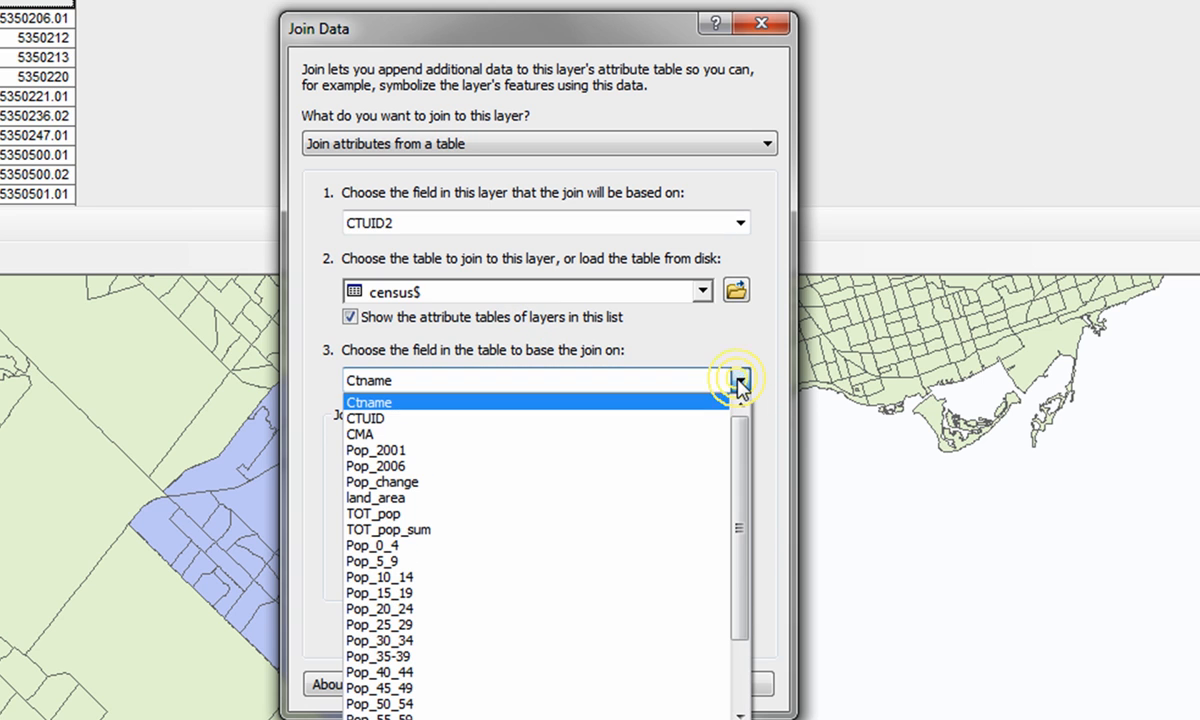
{"action": "left_click", "coordinate": [366, 418]}
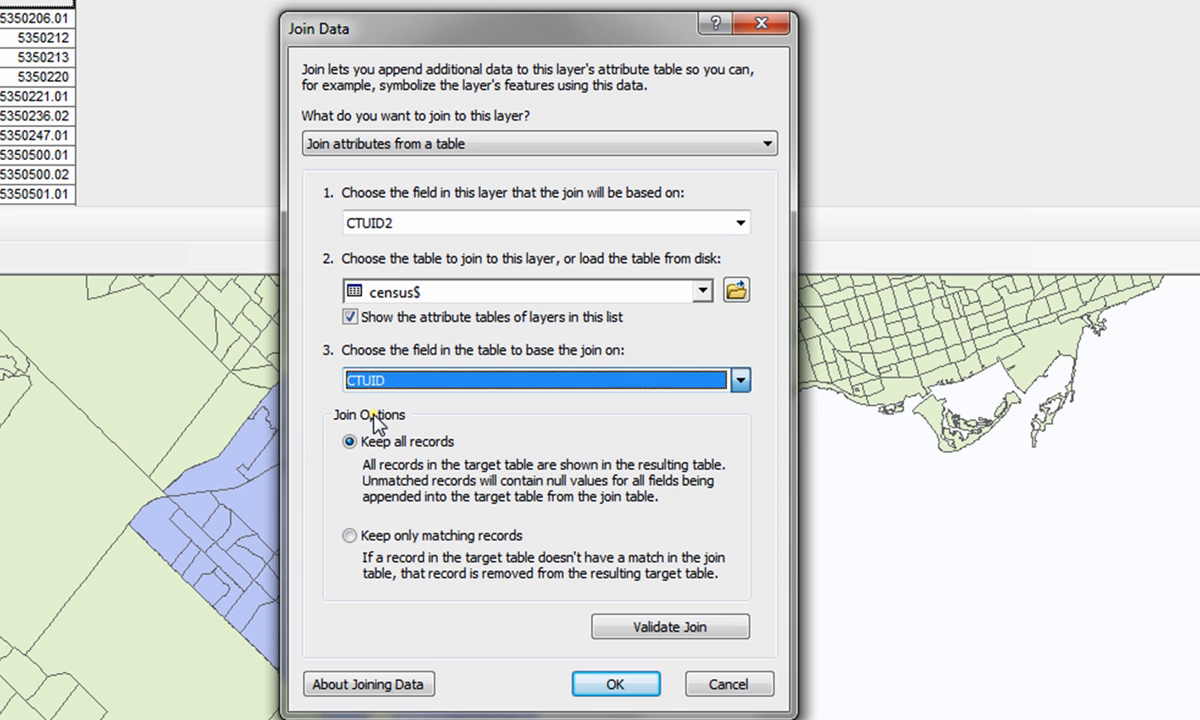
{"action": "mouse_move", "coordinate": [428, 584]}
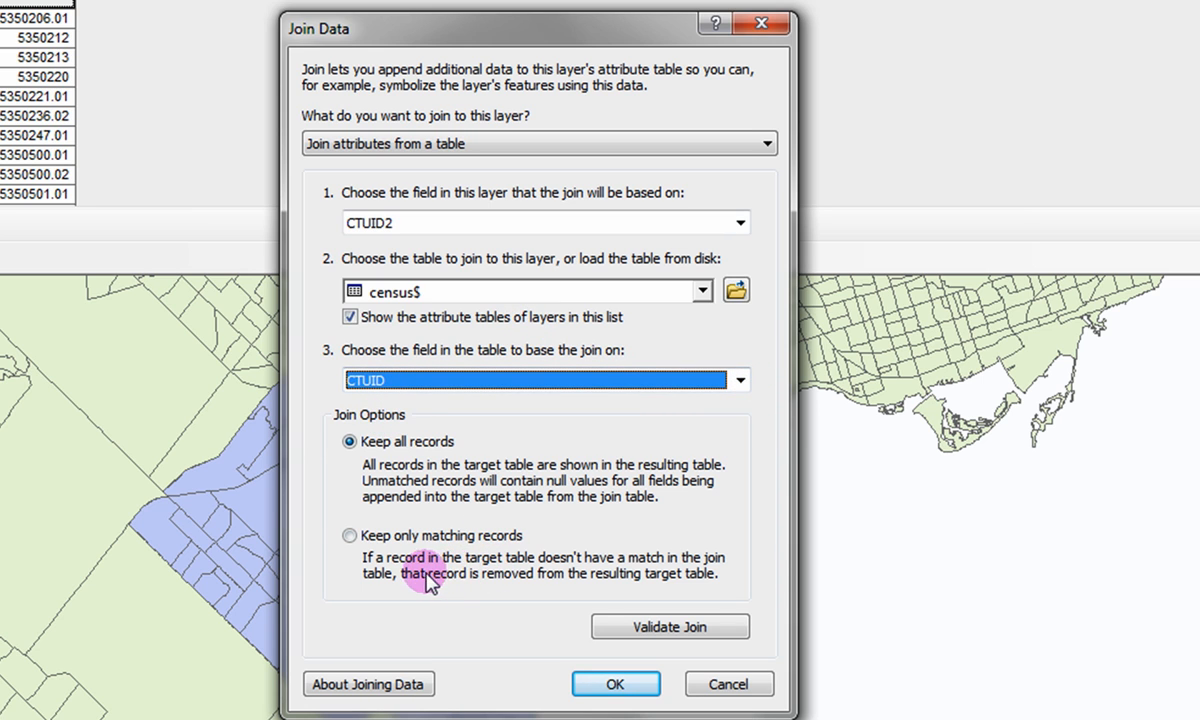
{"action": "mouse_move", "coordinate": [324, 544]}
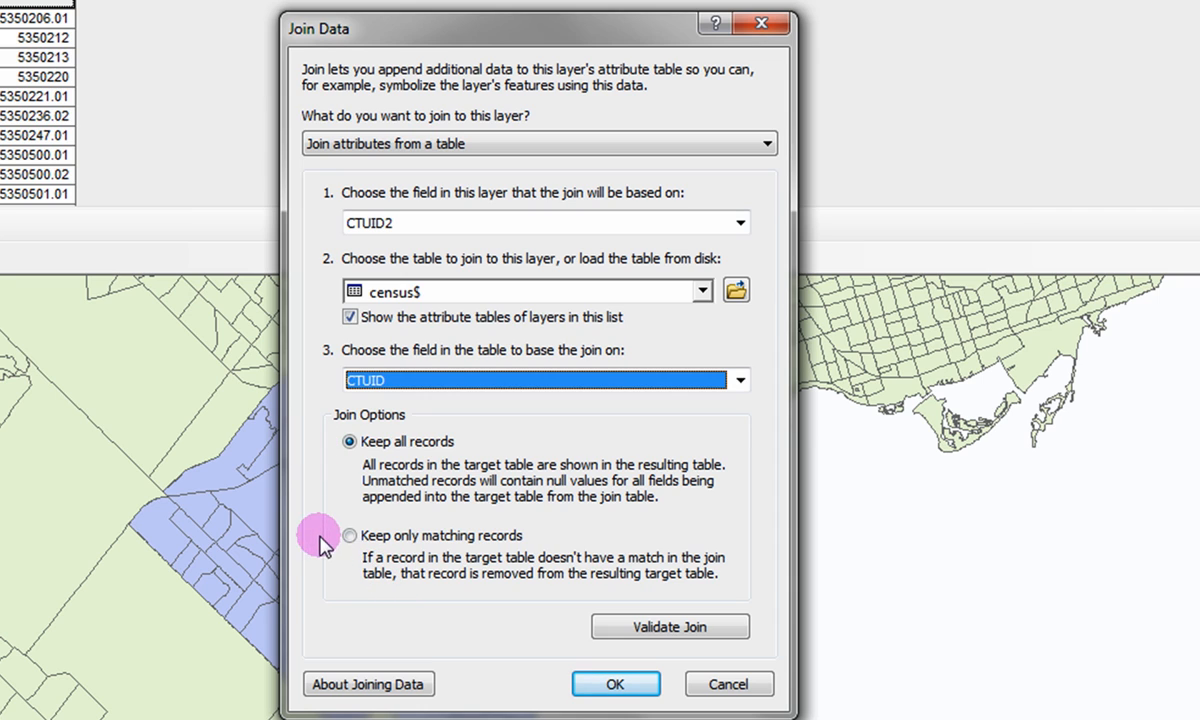
{"action": "left_click", "coordinate": [350, 536]}
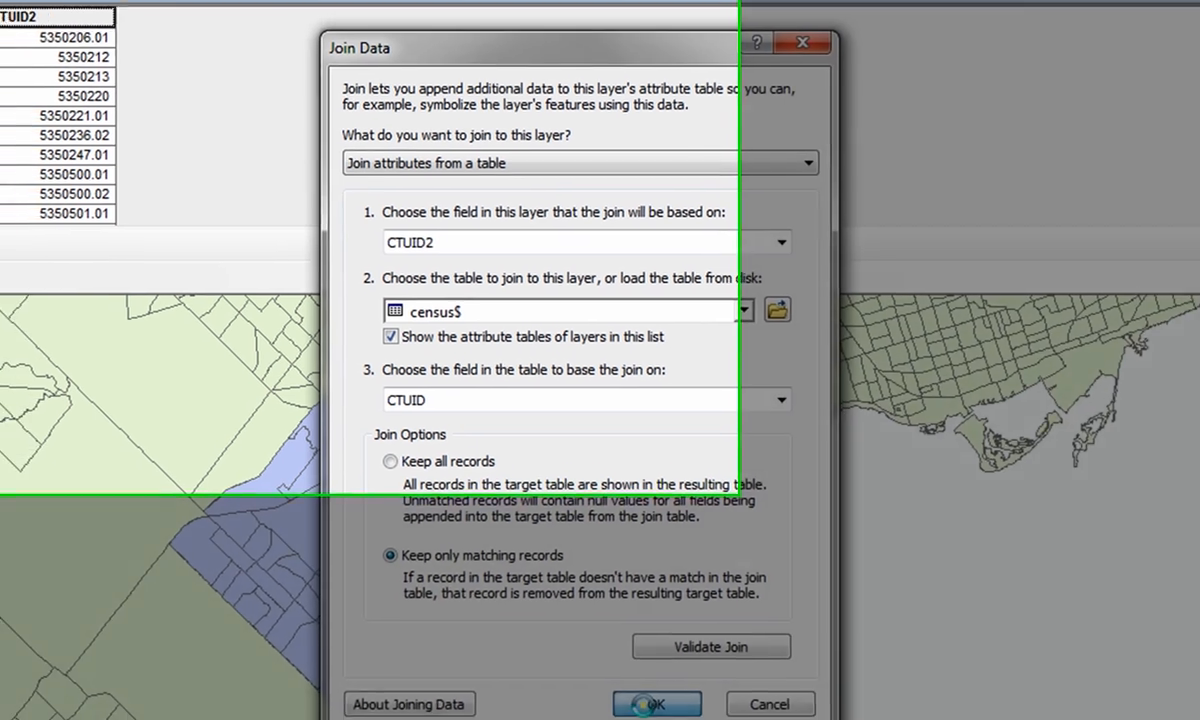
{"action": "left_click", "coordinate": [656, 704]}
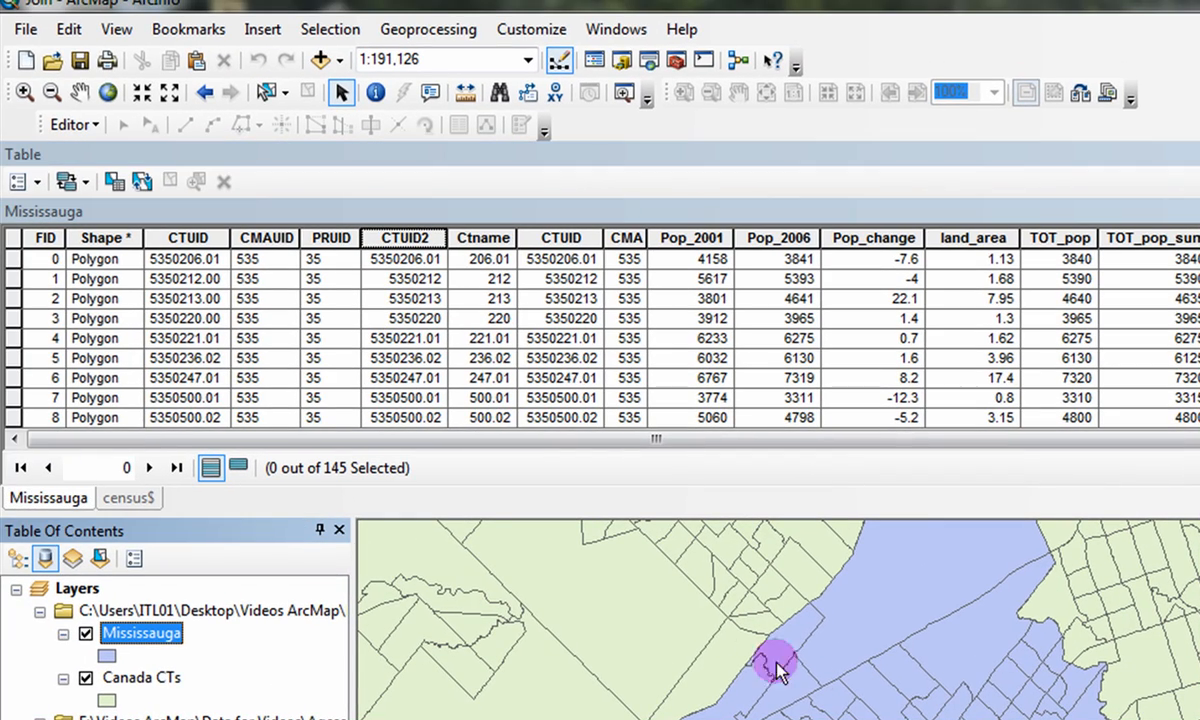